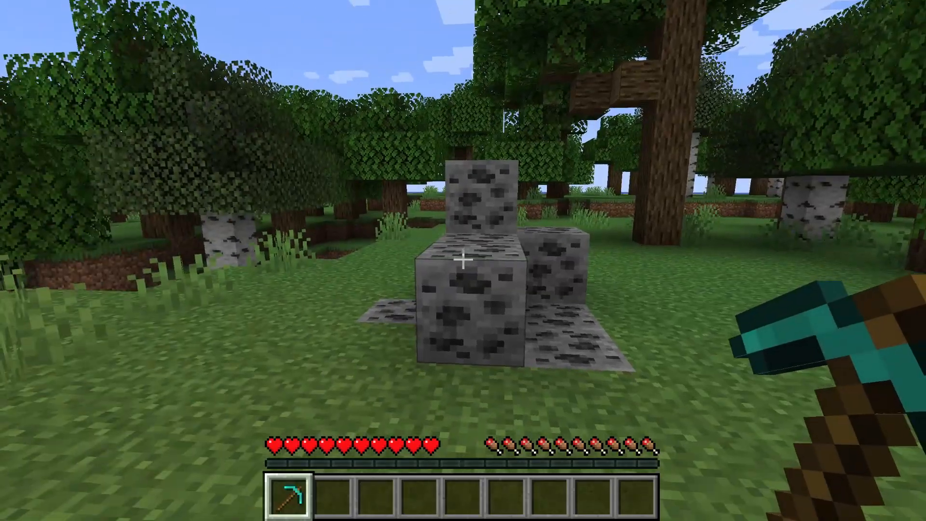
mouse_move(462, 259)
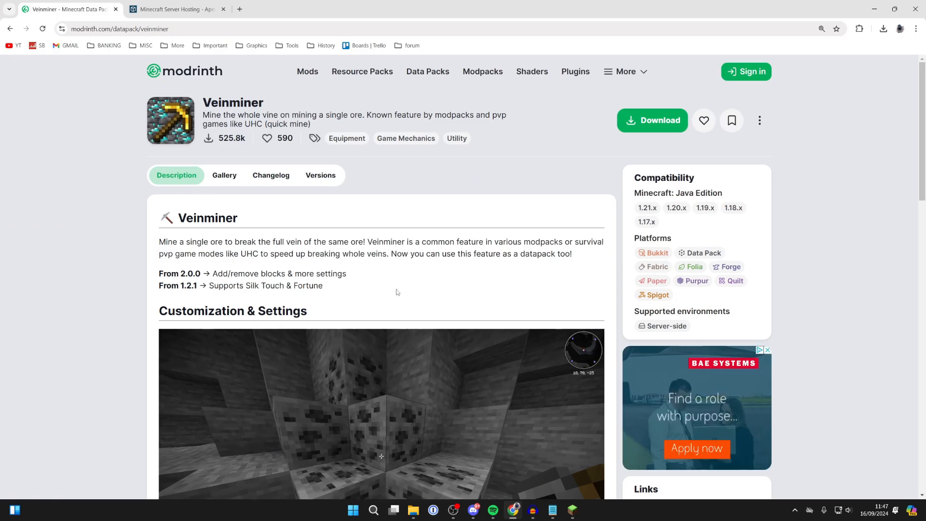
click(177, 9)
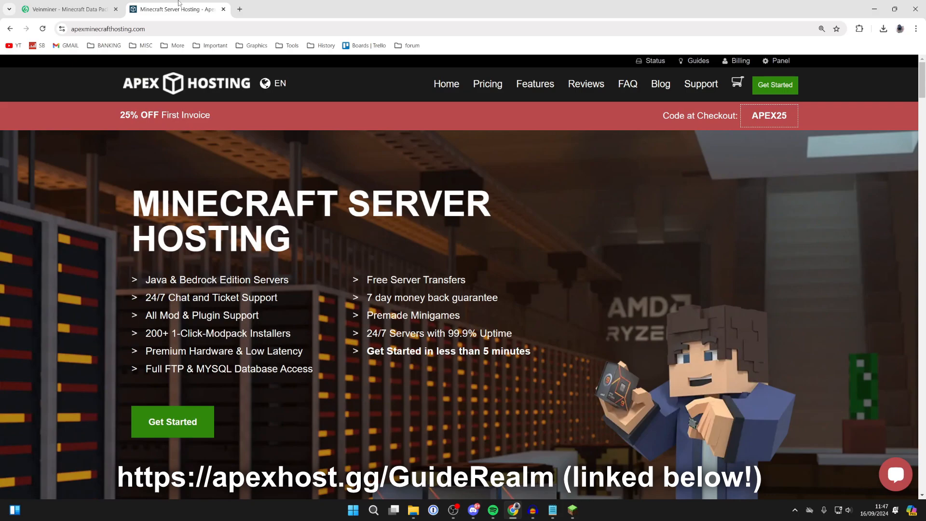
scroll(down, 3)
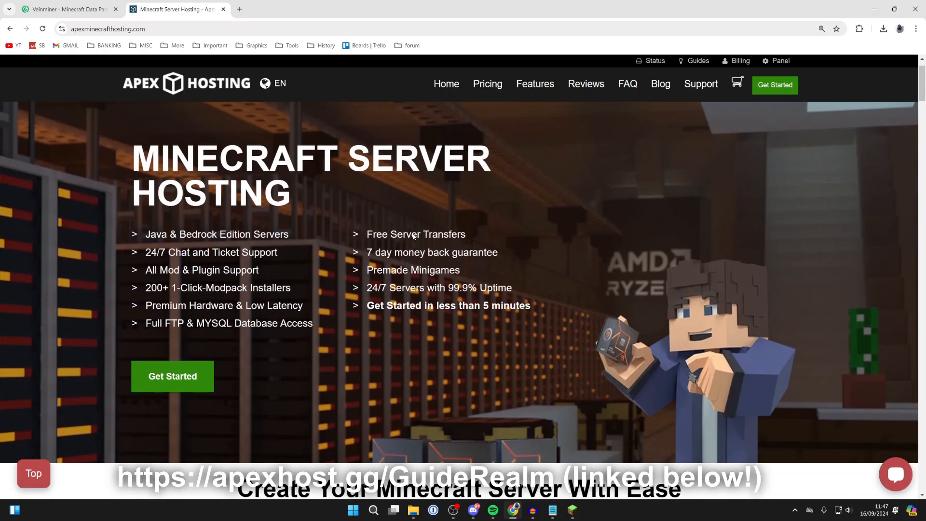
scroll(down, 3)
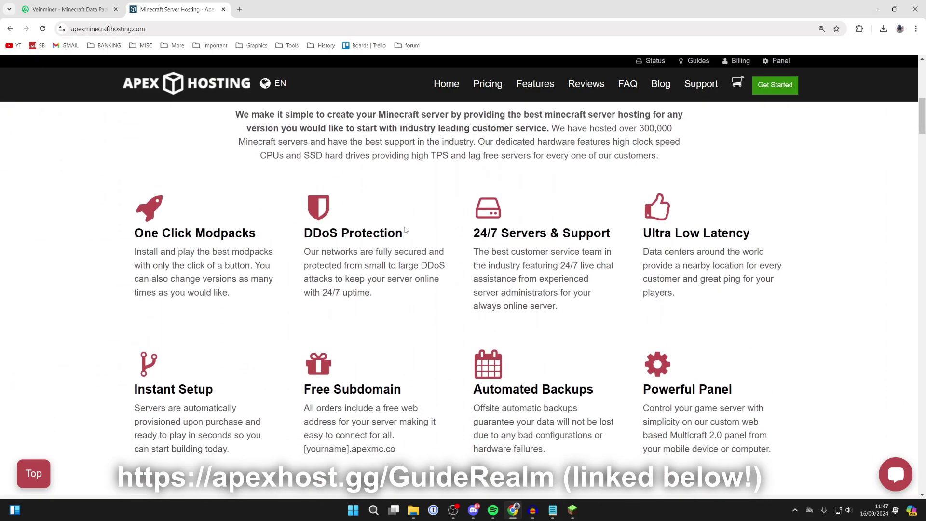
mouse_move(184, 221)
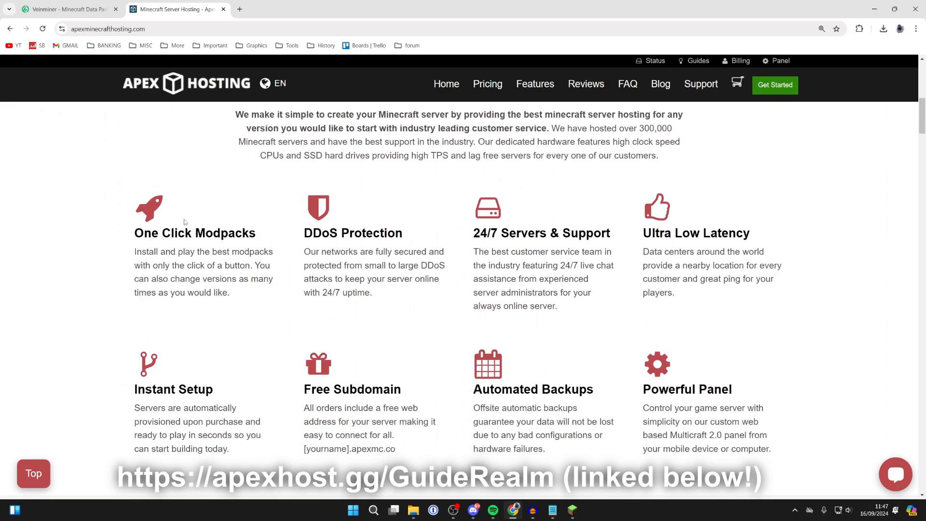
drag(145, 232, 213, 233)
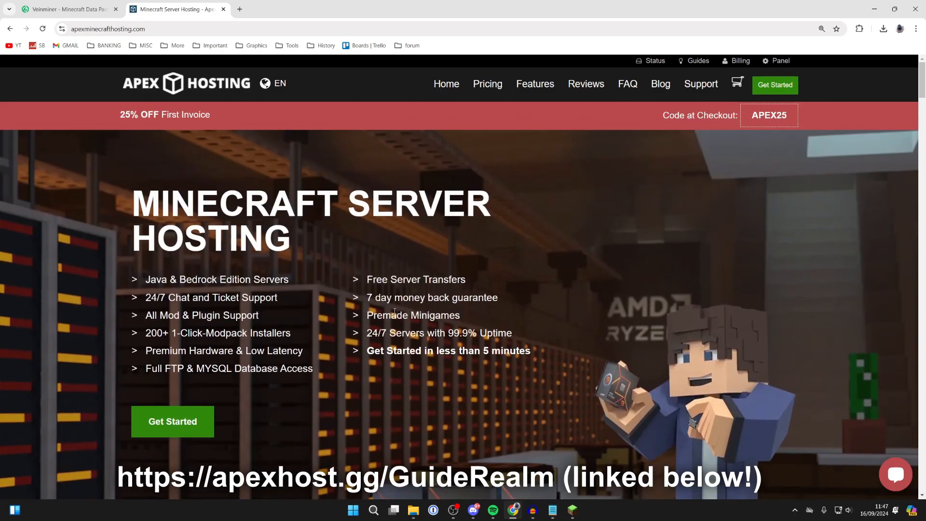
mouse_move(214, 119)
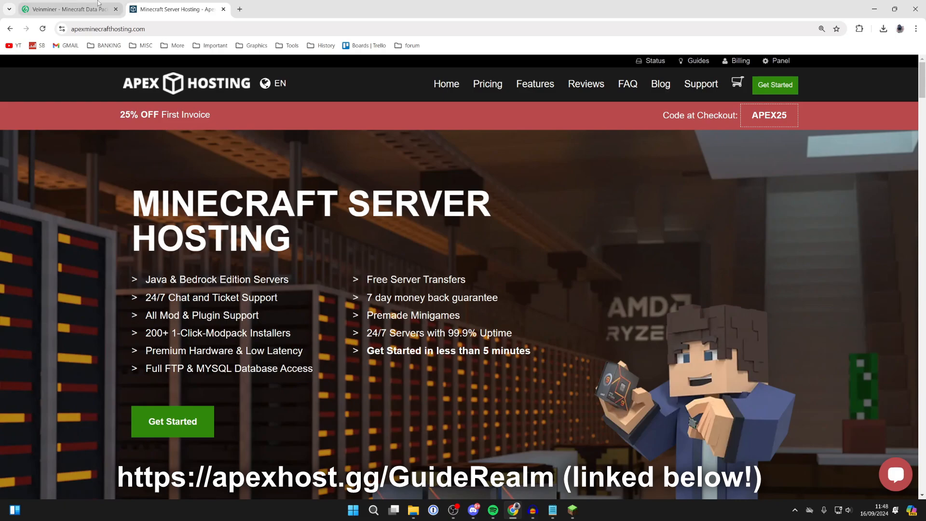
click(67, 8)
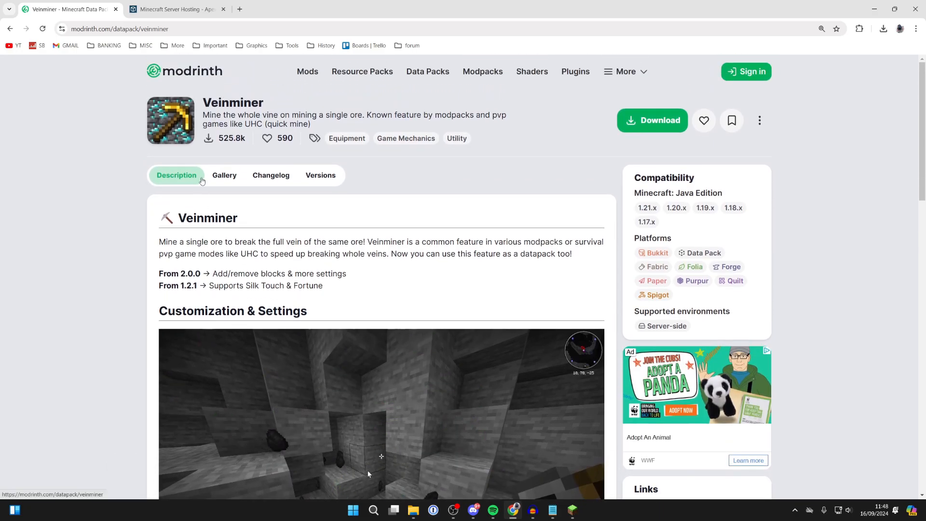
Scroll through the Veinminer description and switch to its Versions list
click(320, 175)
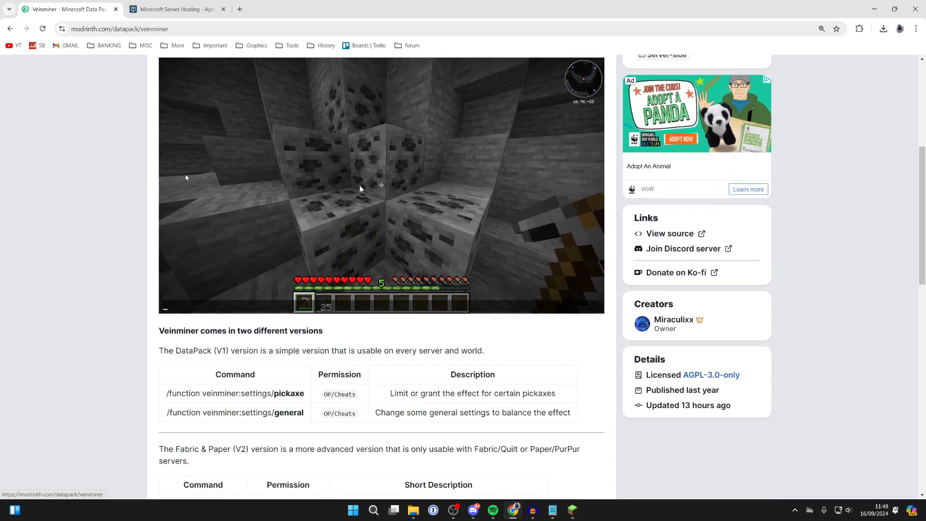
scroll(down, 3)
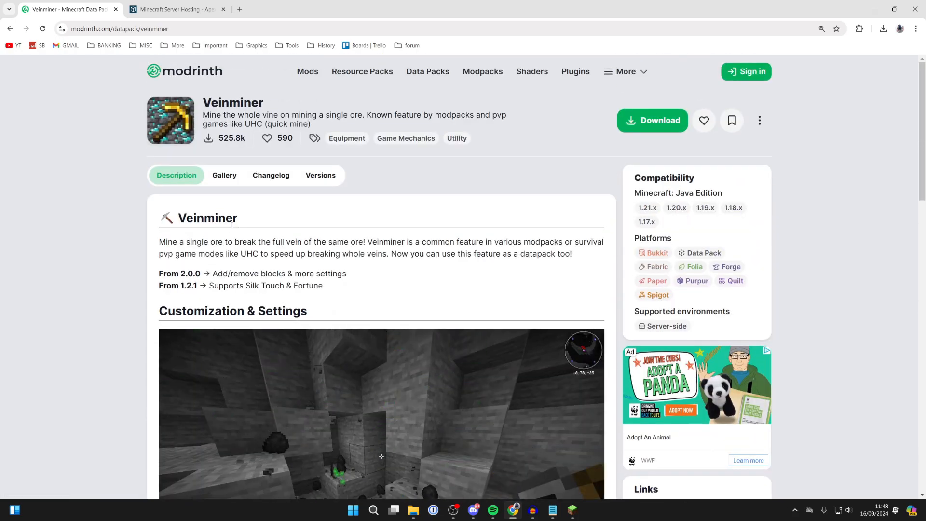
mouse_move(225, 194)
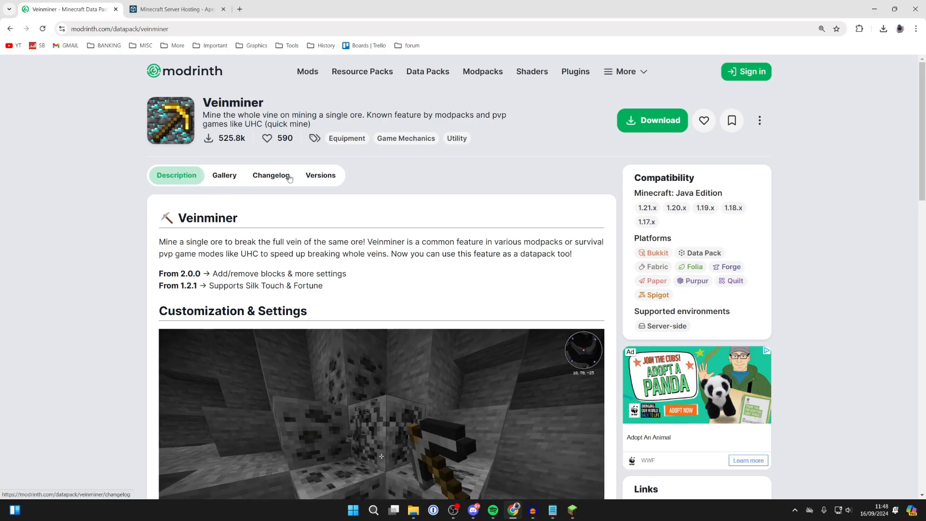
click(321, 175)
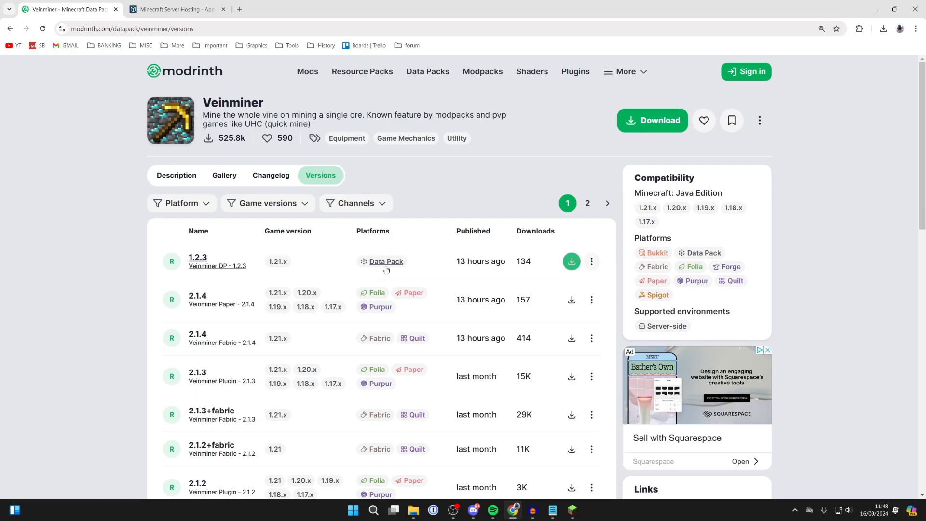
scroll(down, 3)
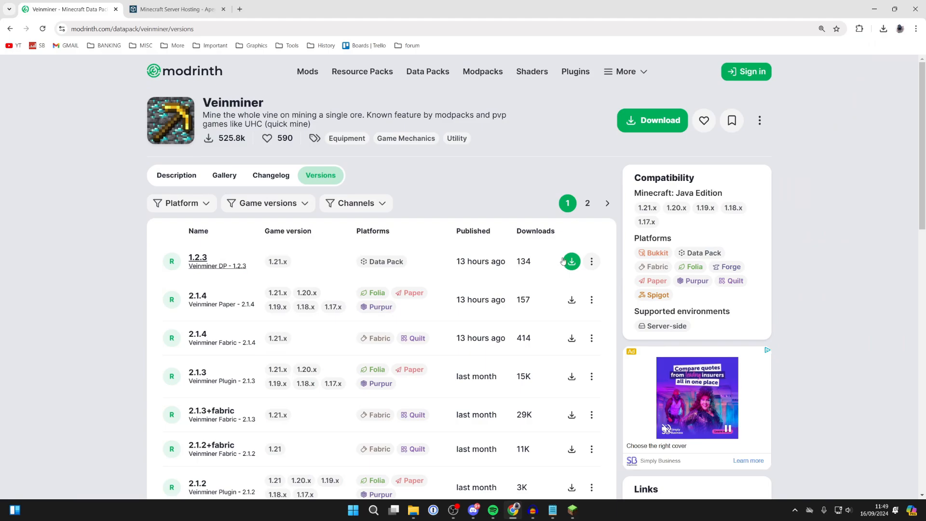
Download the Veinminer 1.2.3 data pack and switch to the running Minecraft 1.21.1
click(571, 261)
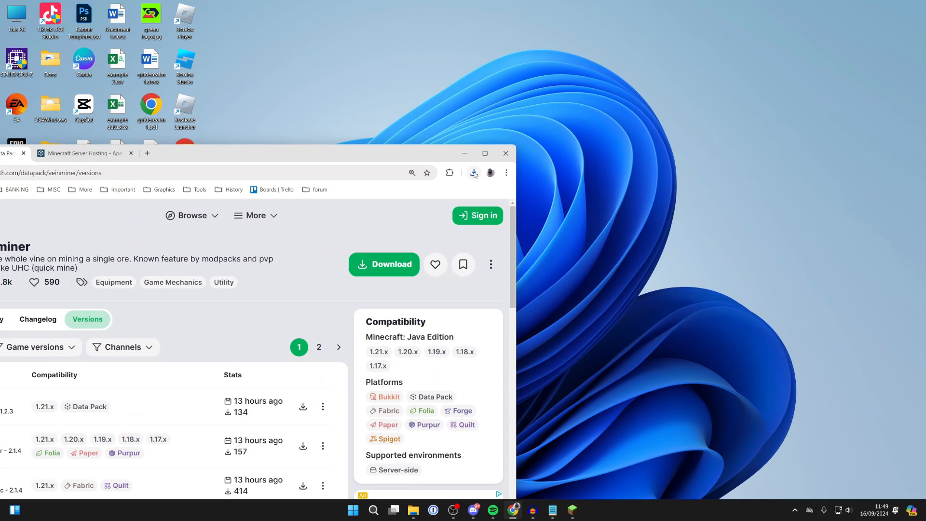
click(474, 172)
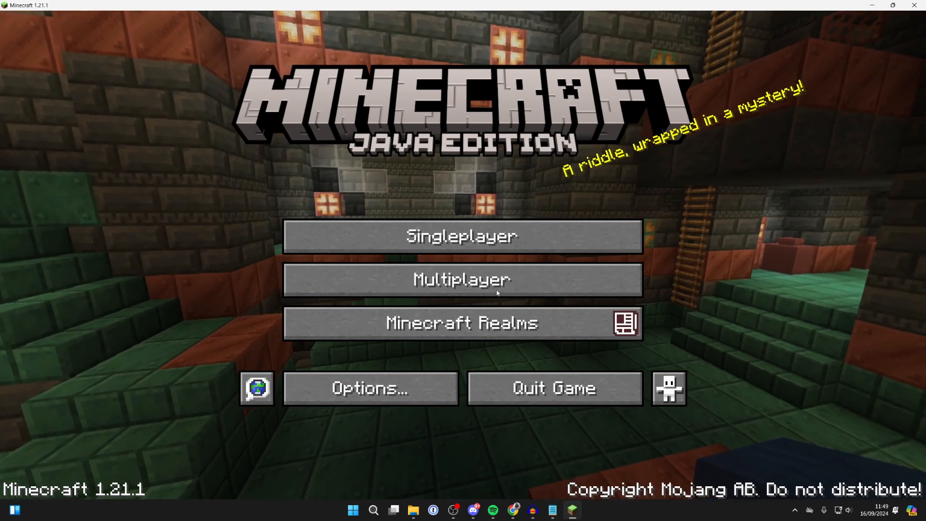
From Singleplayer, edit the 1.21.1 world, open its save folder, then cancel back to the world list
click(463, 237)
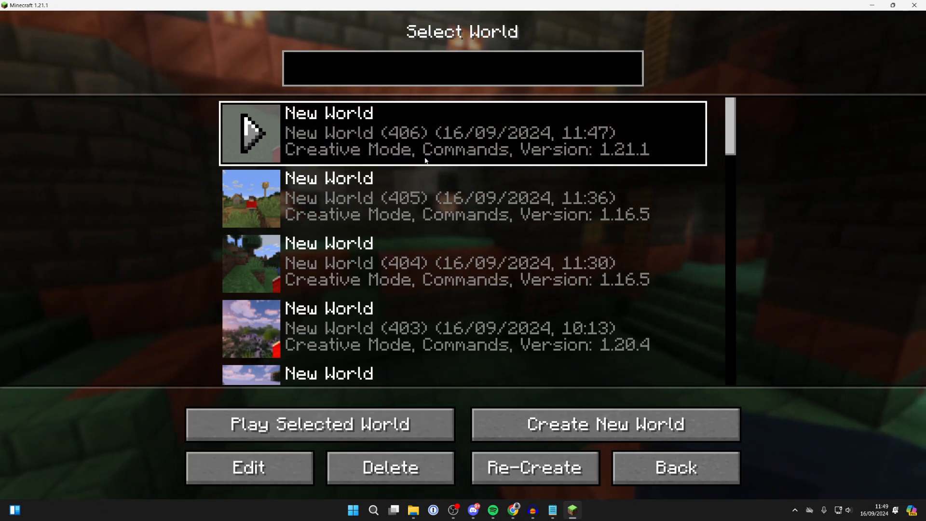
click(248, 467)
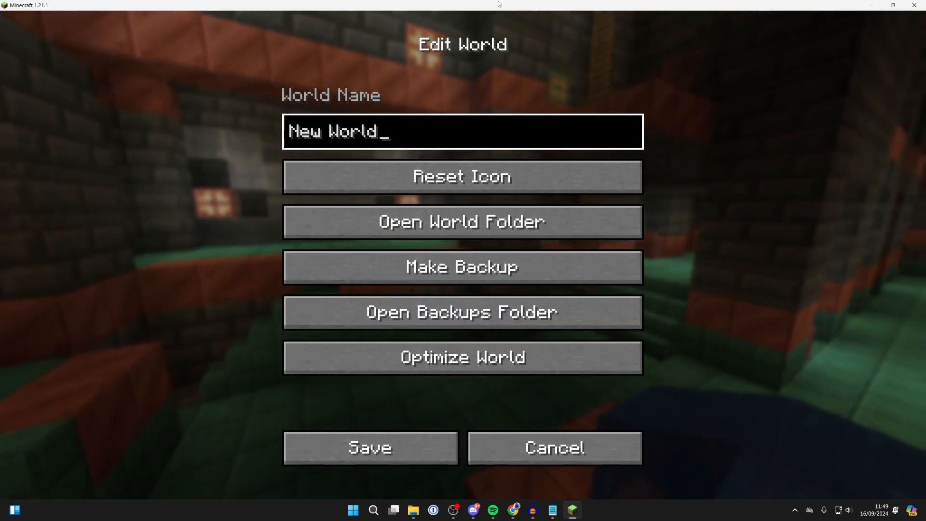
click(893, 5)
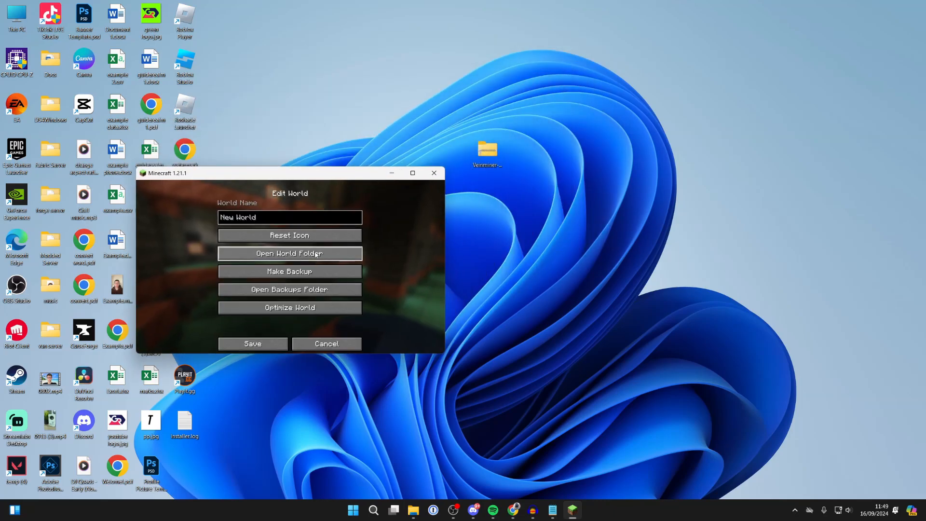
click(289, 253)
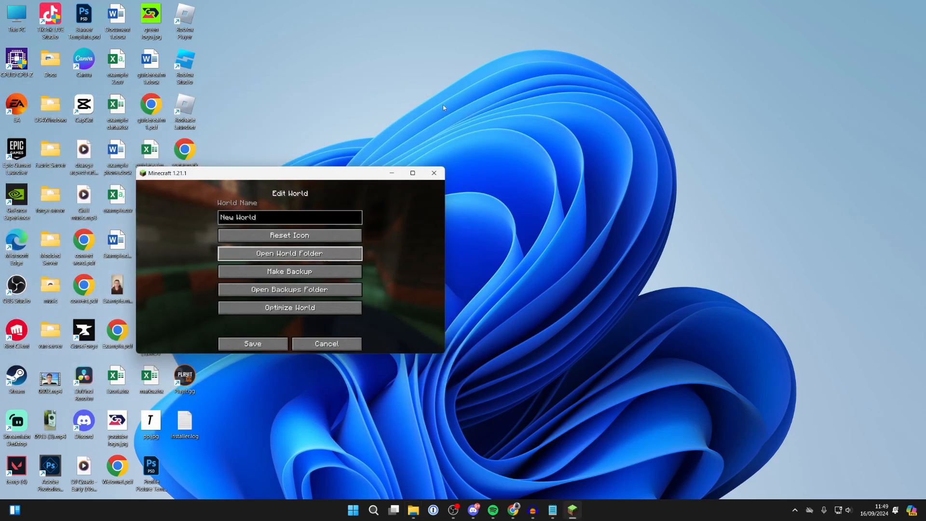
click(326, 343)
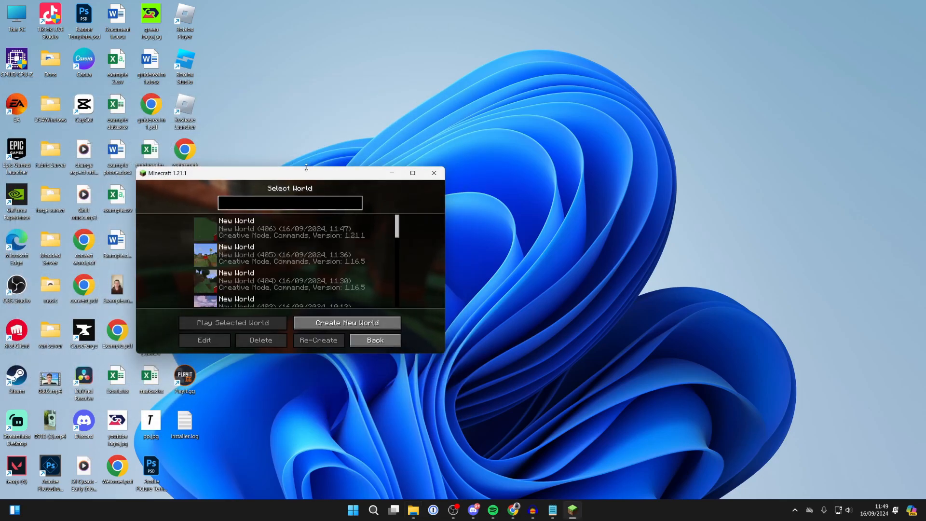
Play the selected 1.21.1 world to start testing Veinminer on ore veins
click(232, 323)
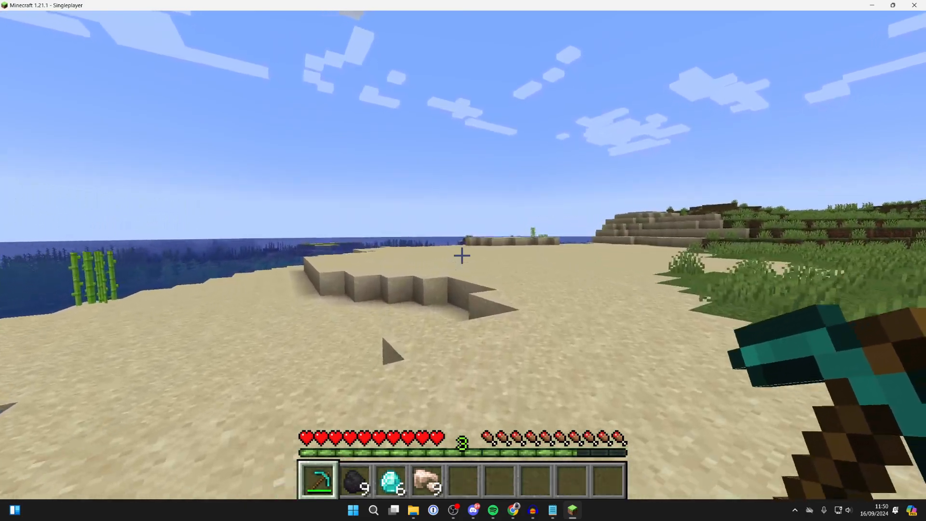
mouse_move(462, 254)
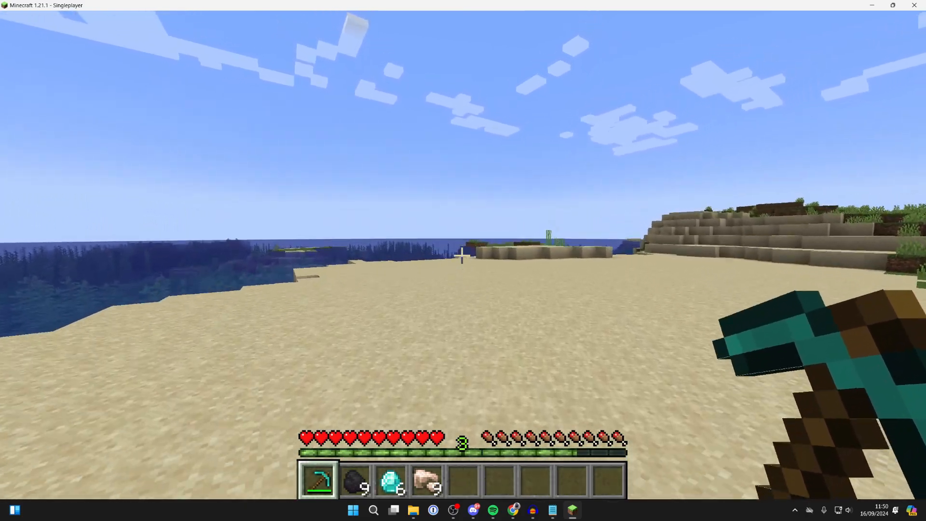